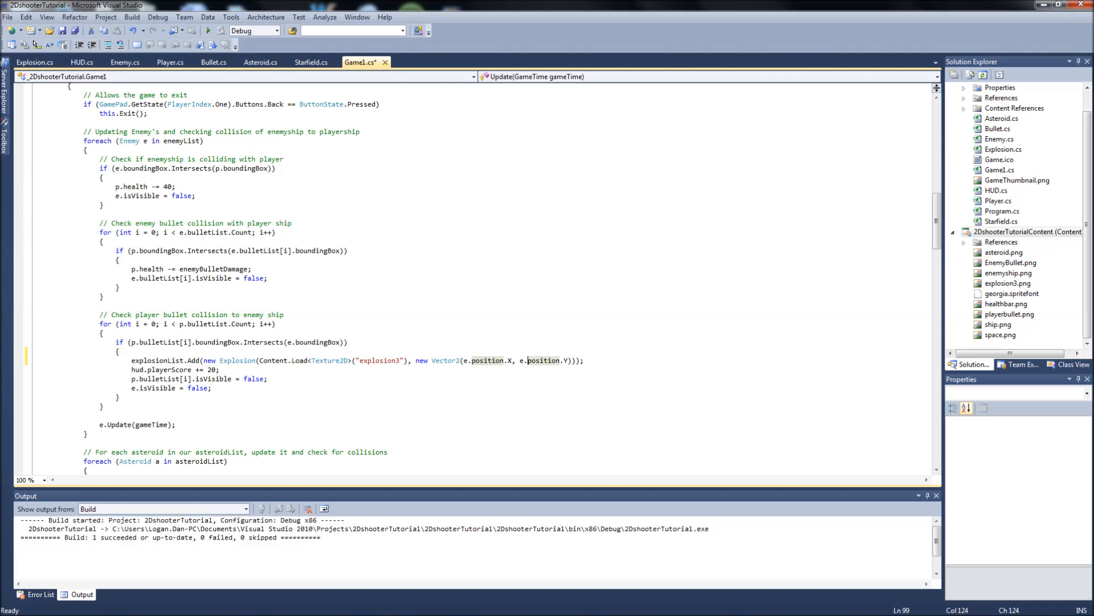
Add explosionList.Add(new Explosion(explosion3, a.position)) inside the asteroid-bullet hit block.
{"action": "scroll", "scroll_direction": "down", "scroll_amount": 3}
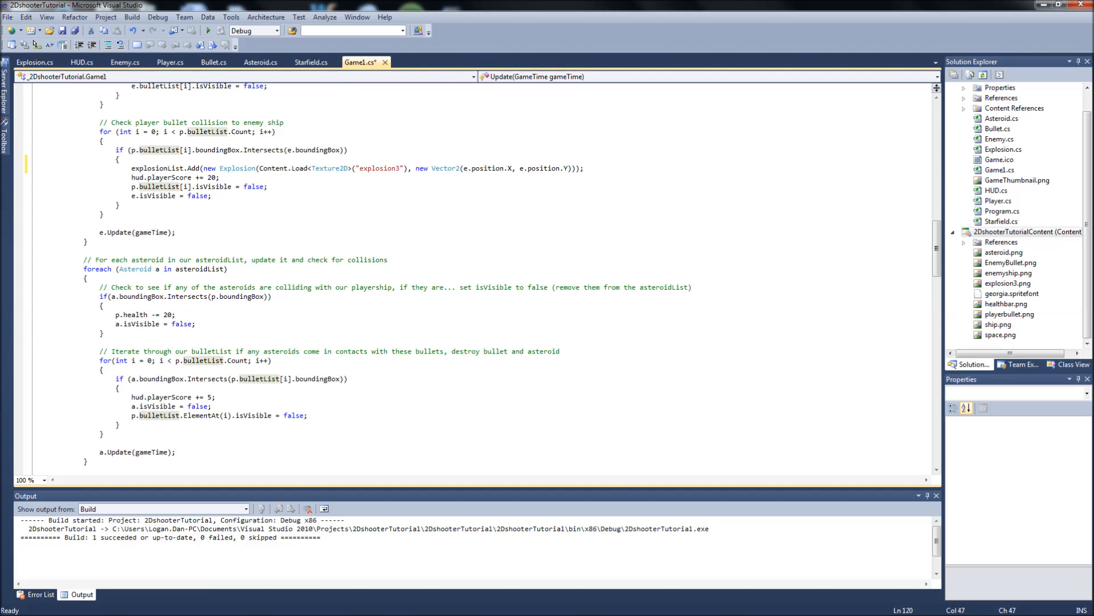
{"action": "scroll", "scroll_direction": "down", "scroll_amount": 3}
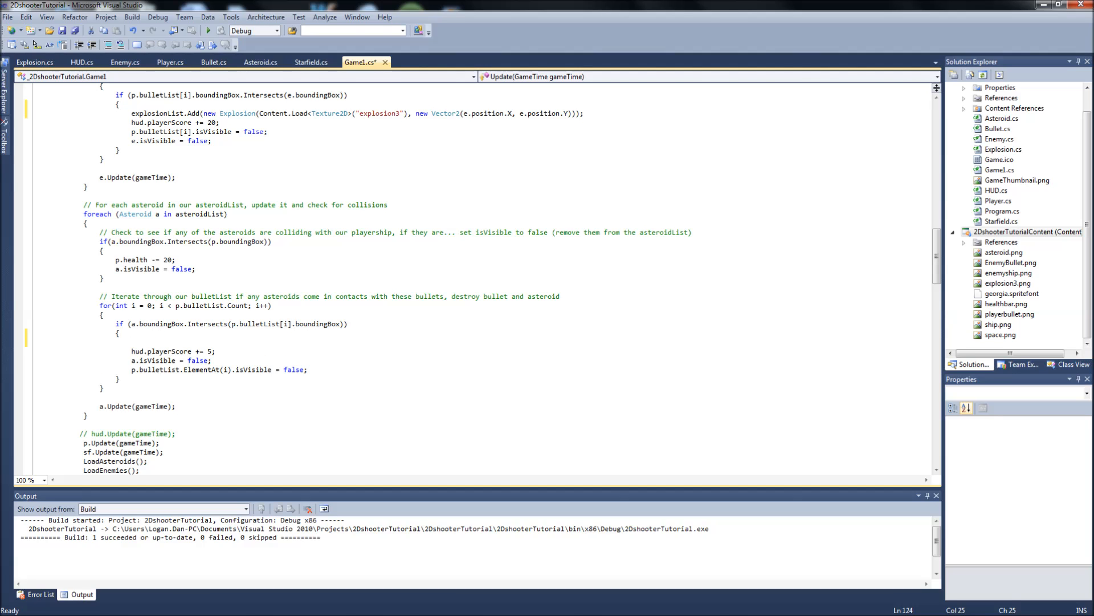
{"action": "left_click", "coordinate": [130, 341]}
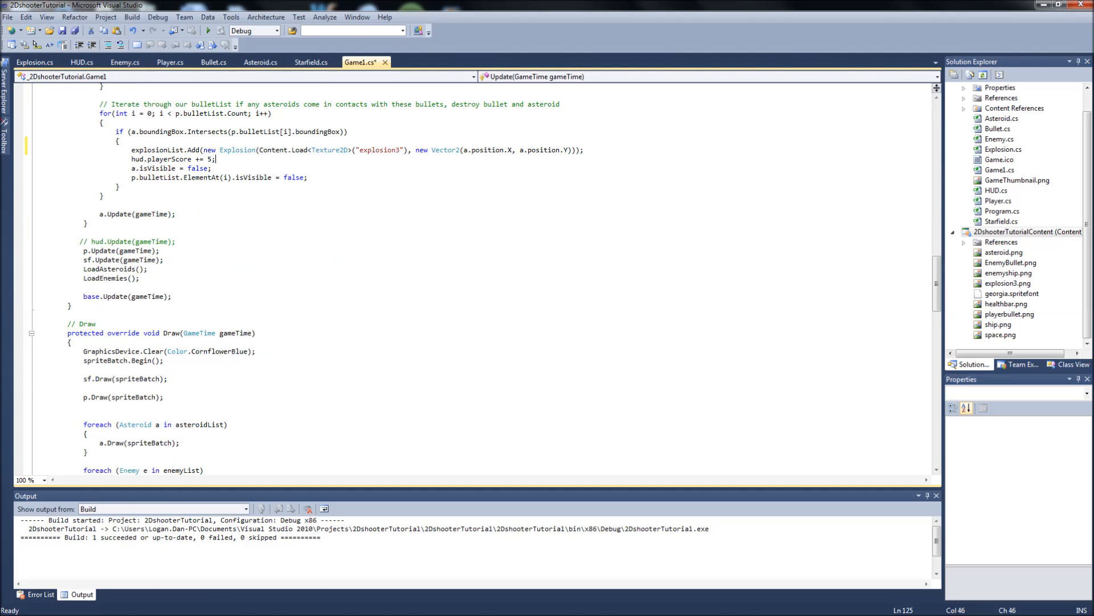
Write foreach (Explosion ex in explosionList) { ex.Draw(spriteBatch); } after p.Draw(spriteBatch) in Draw.
{"action": "scroll", "scroll_direction": "down", "scroll_amount": 3}
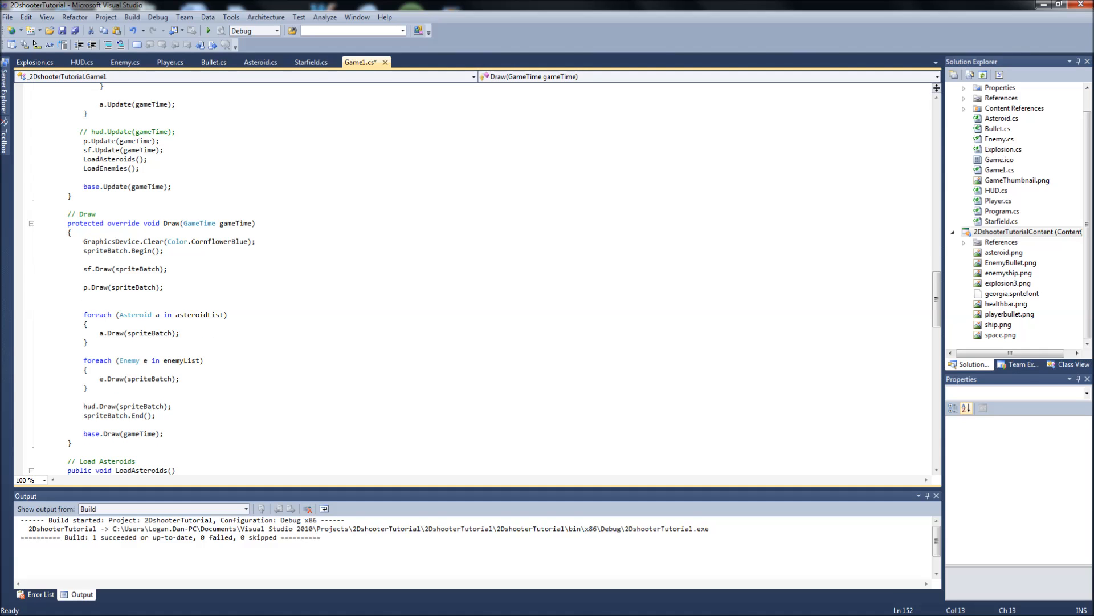
{"action": "key", "text": "enter"}
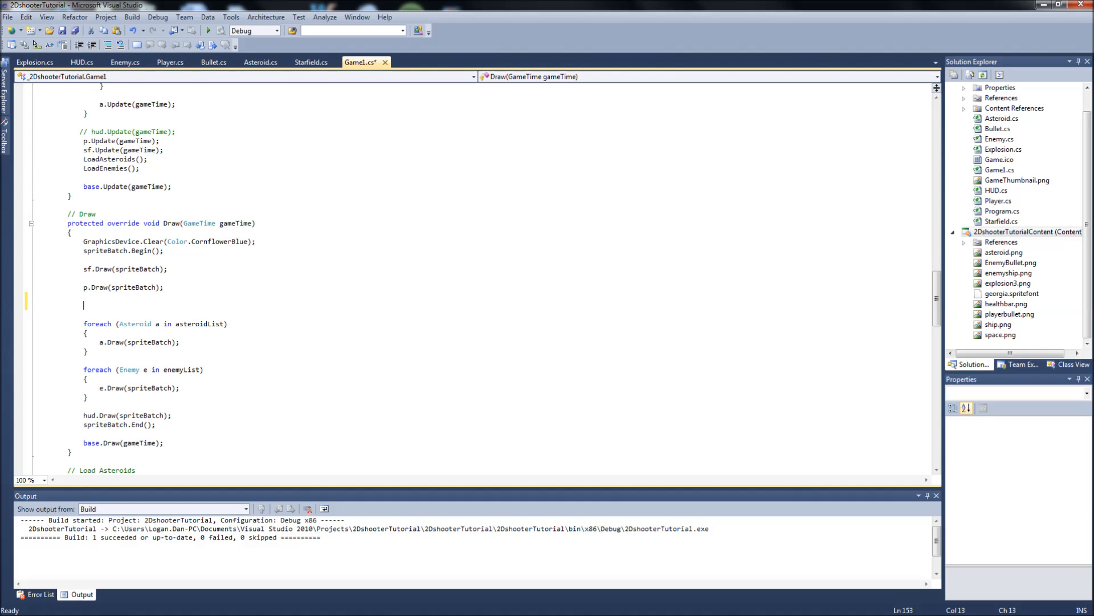
{"action": "type", "text": "f"}
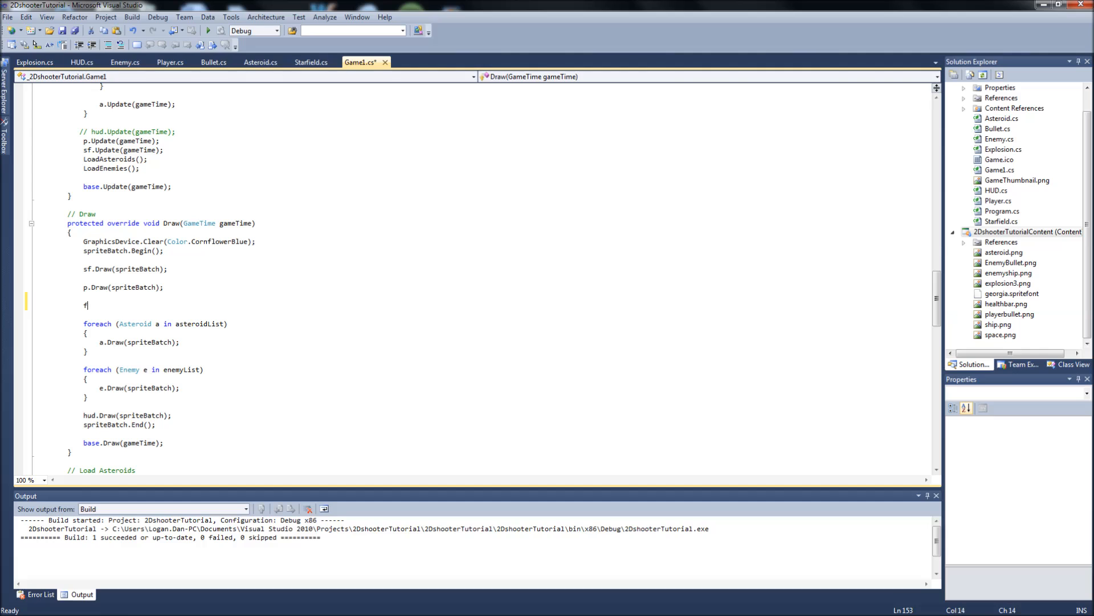
{"action": "type", "text": "oreach("}
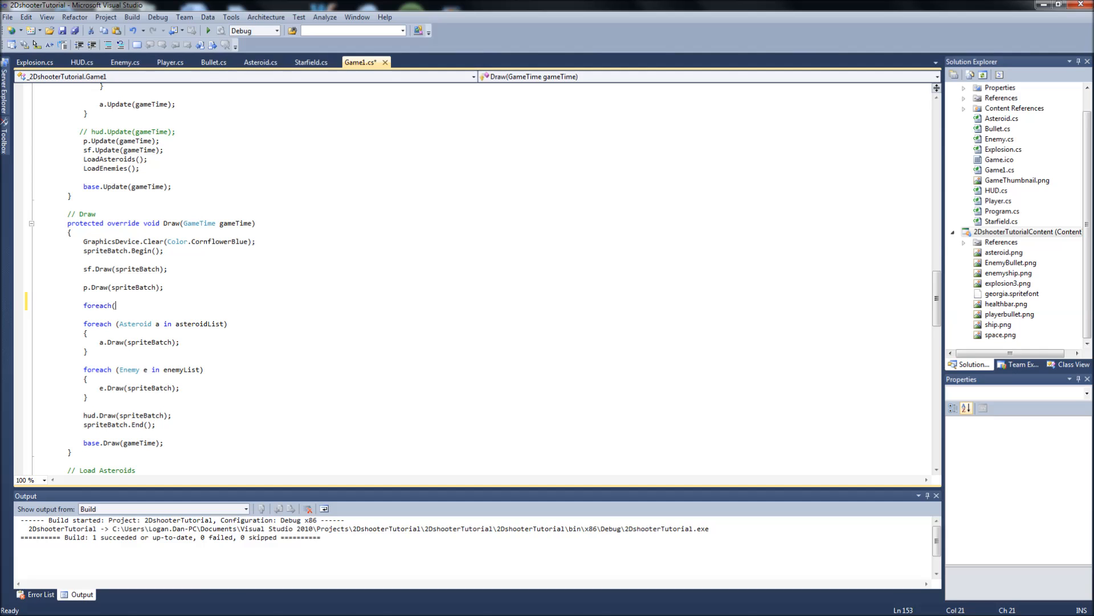
{"action": "type", "text": "Explosion"}
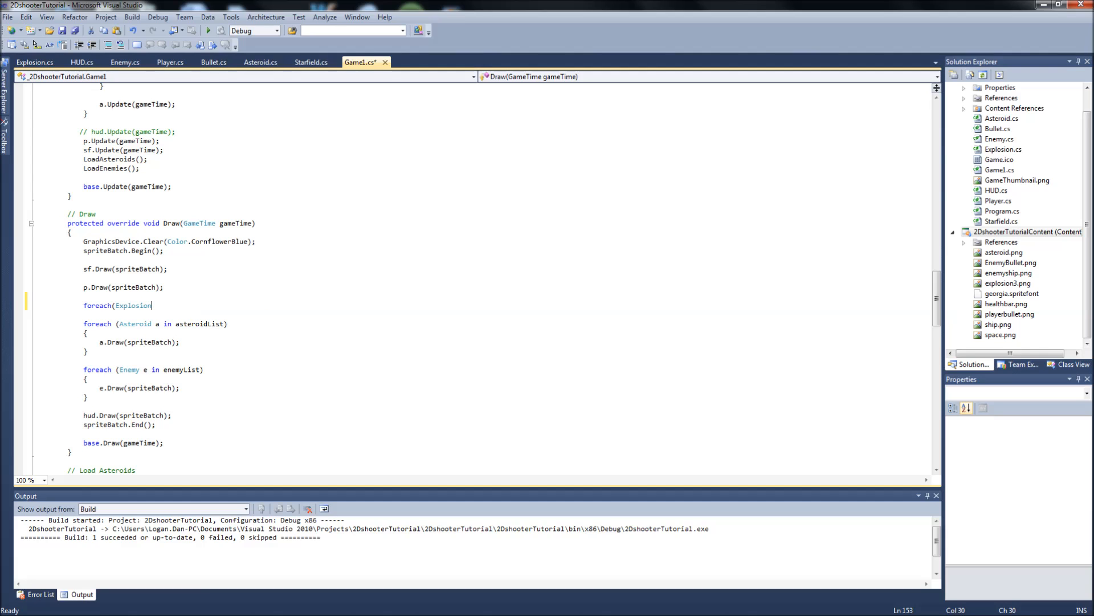
{"action": "type", "text": "ex"}
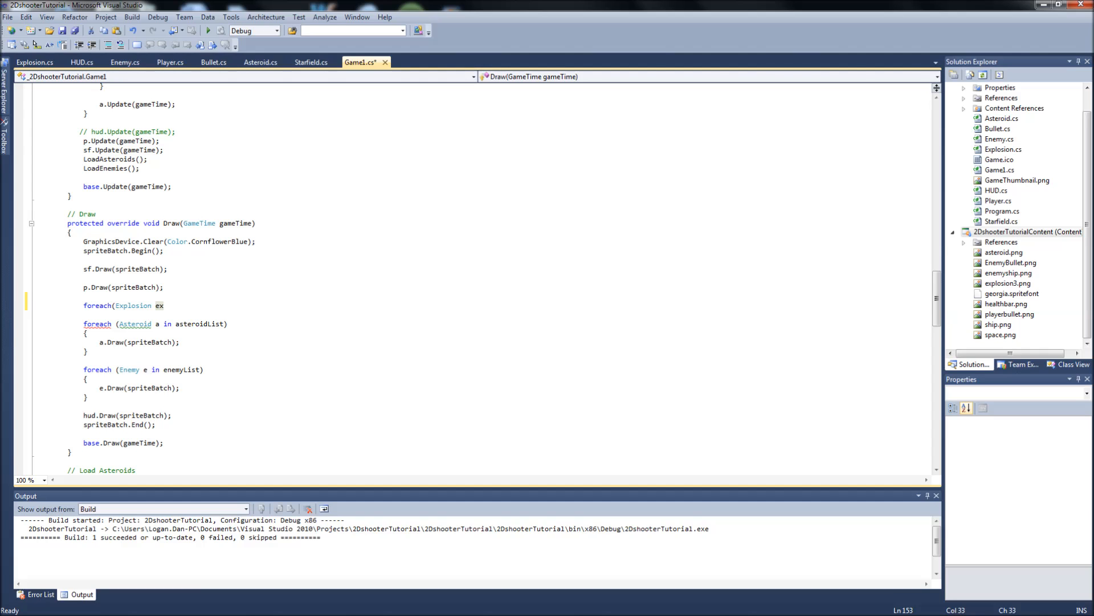
{"action": "type", "text": "in"}
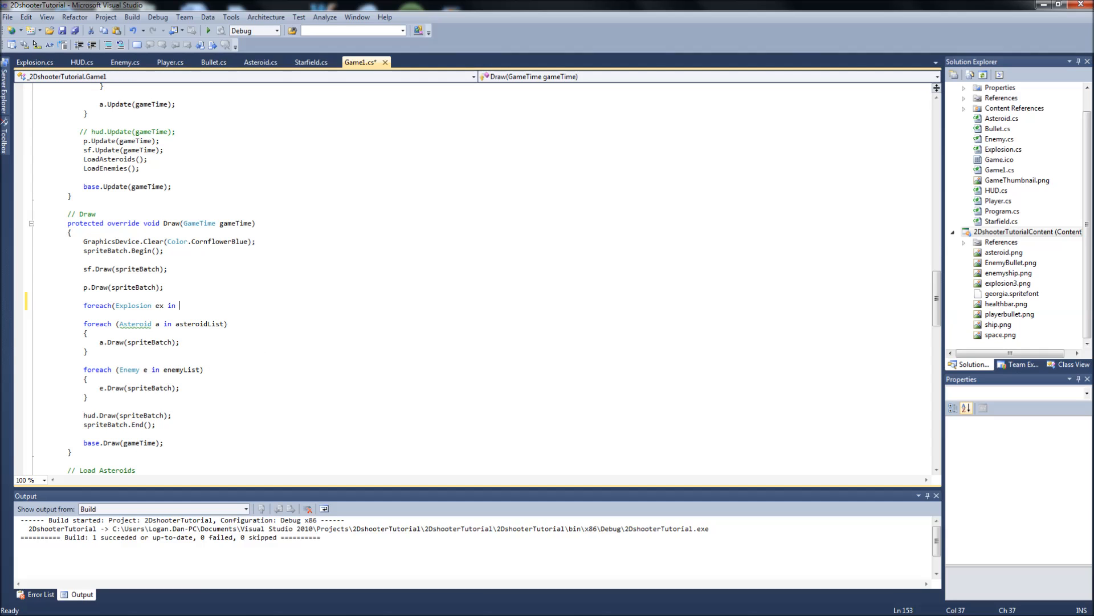
{"action": "type", "text": "explosionList)"}
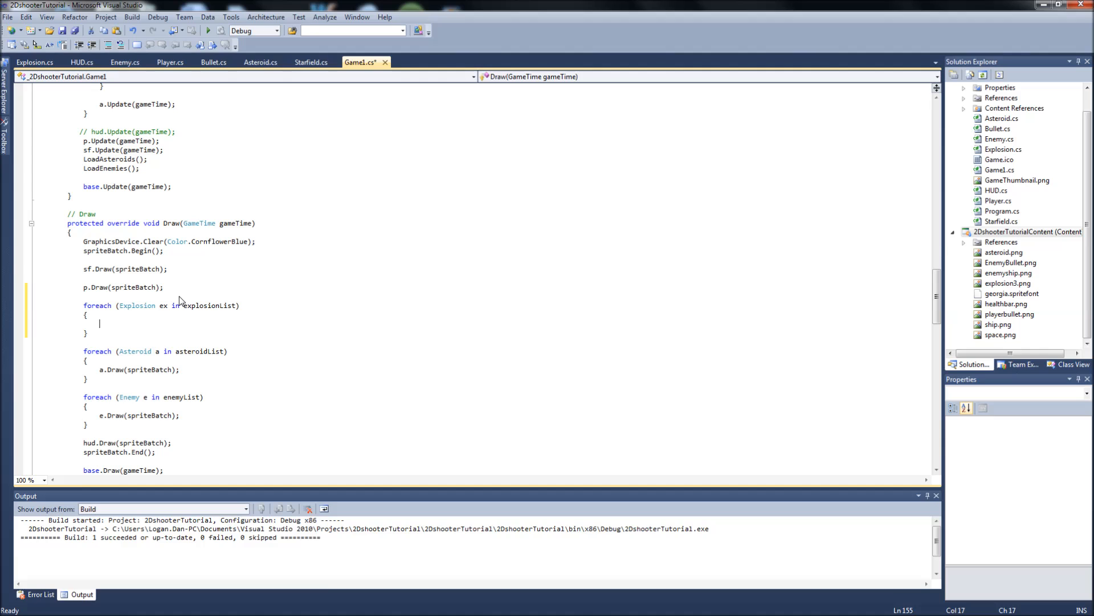
{"action": "type", "text": "ex.Draw"}
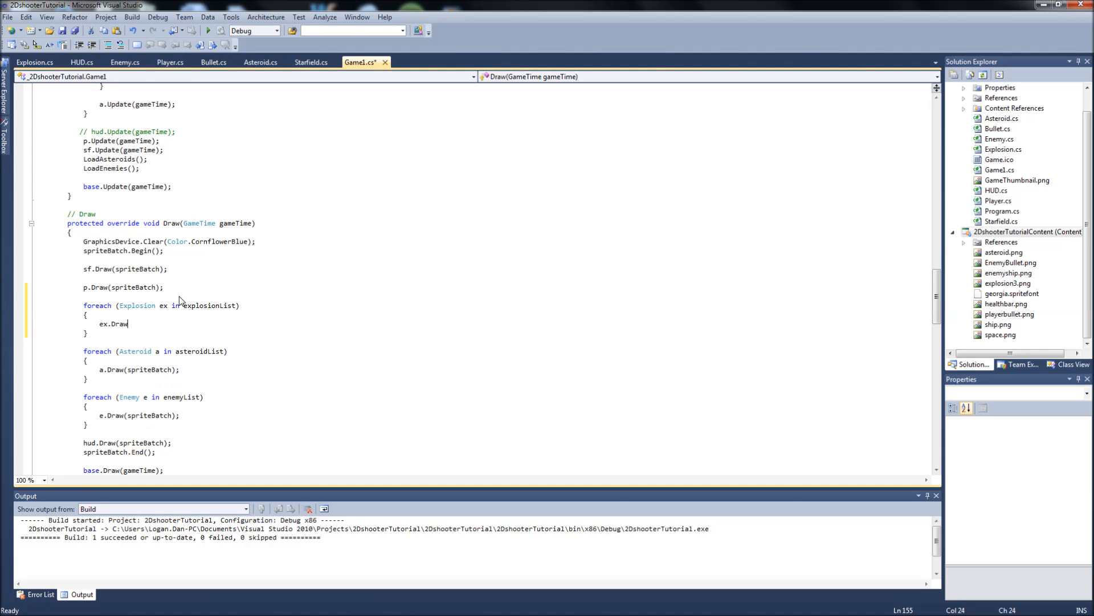
{"action": "type", "text": "(spriteBatch);"}
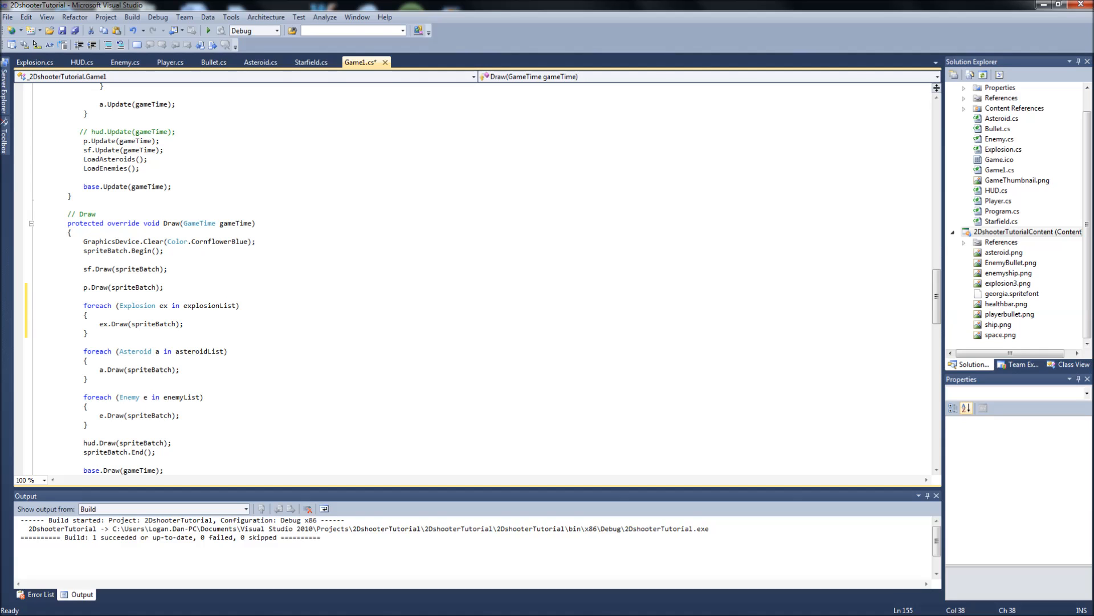
{"action": "left_click", "coordinate": [183, 322]}
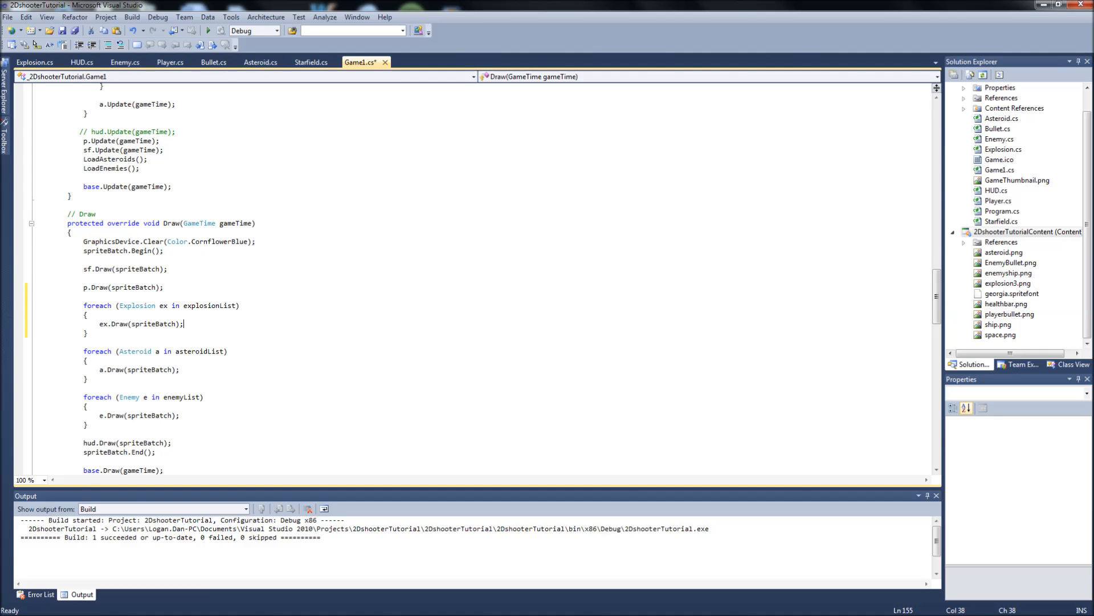
Add a ManageExplosions(); call in Update after sf.Update(gameTime), via IntelliSense.
{"action": "scroll", "scroll_direction": "down", "scroll_amount": 3}
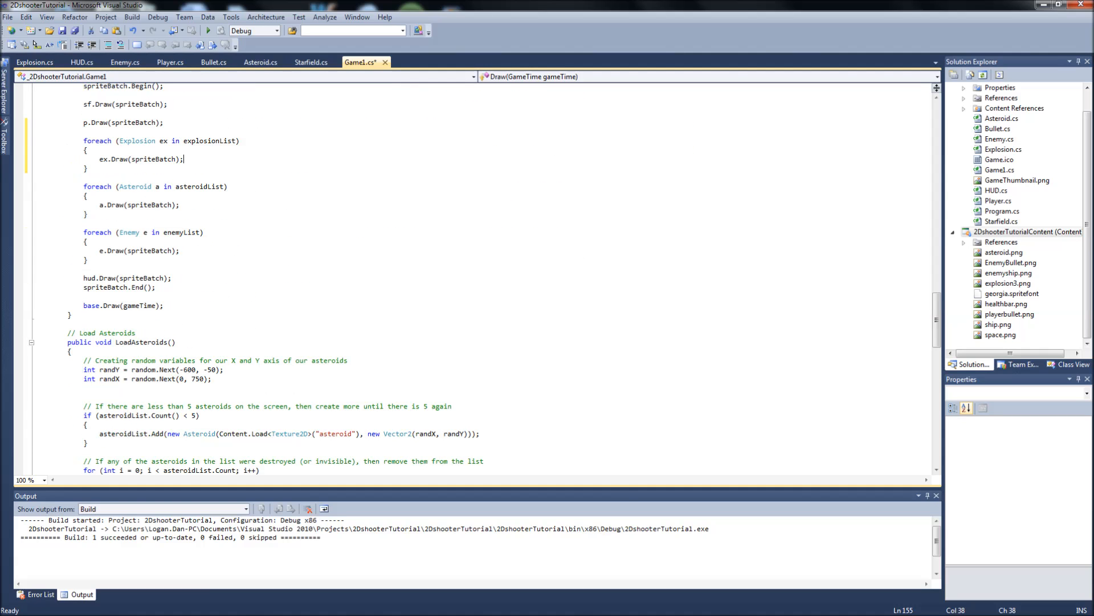
{"action": "scroll", "scroll_direction": "down", "scroll_amount": 3}
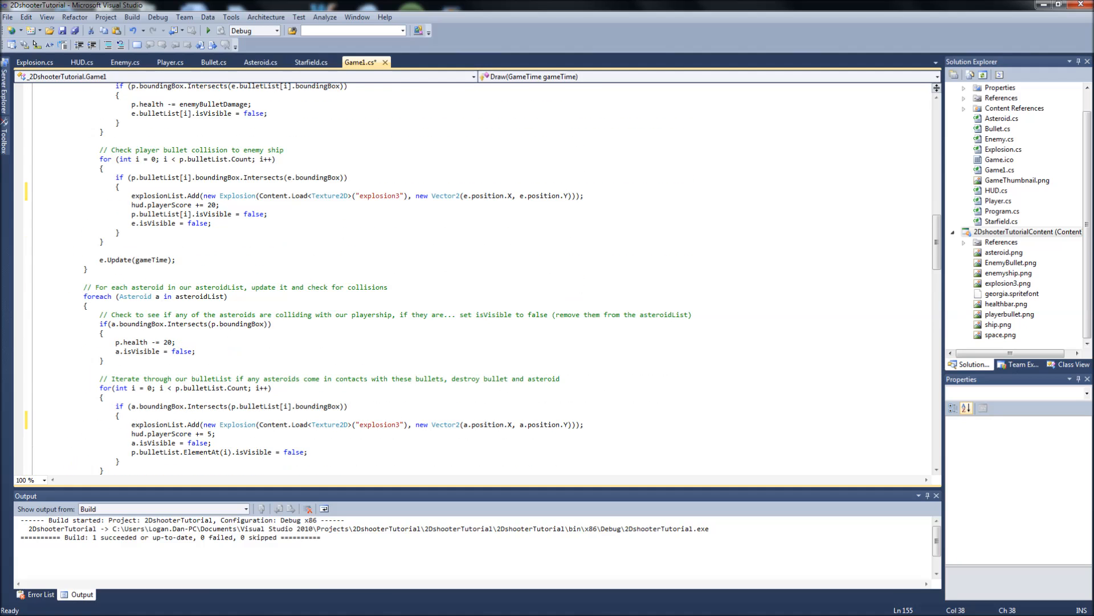
{"action": "scroll", "scroll_direction": "down", "scroll_amount": 3}
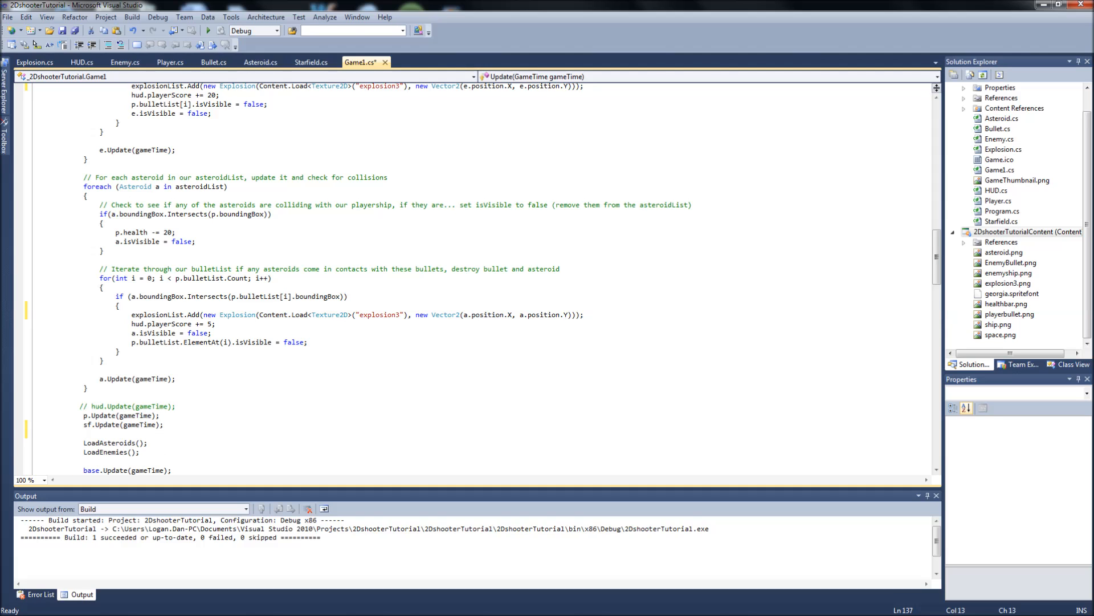
{"action": "type", "text": "mana"}
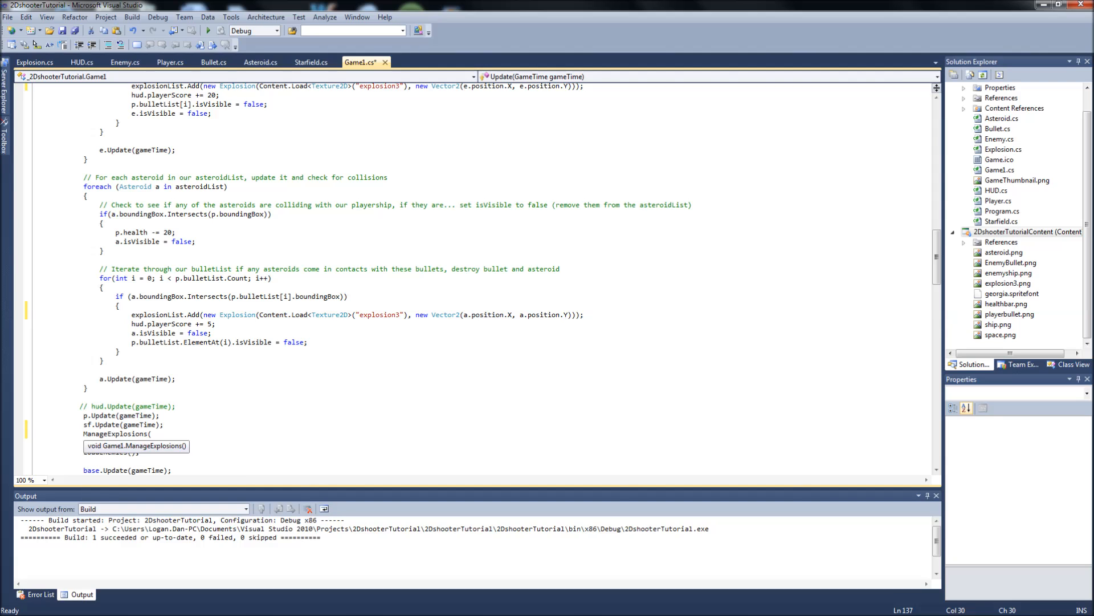
{"action": "type", "text": ");"}
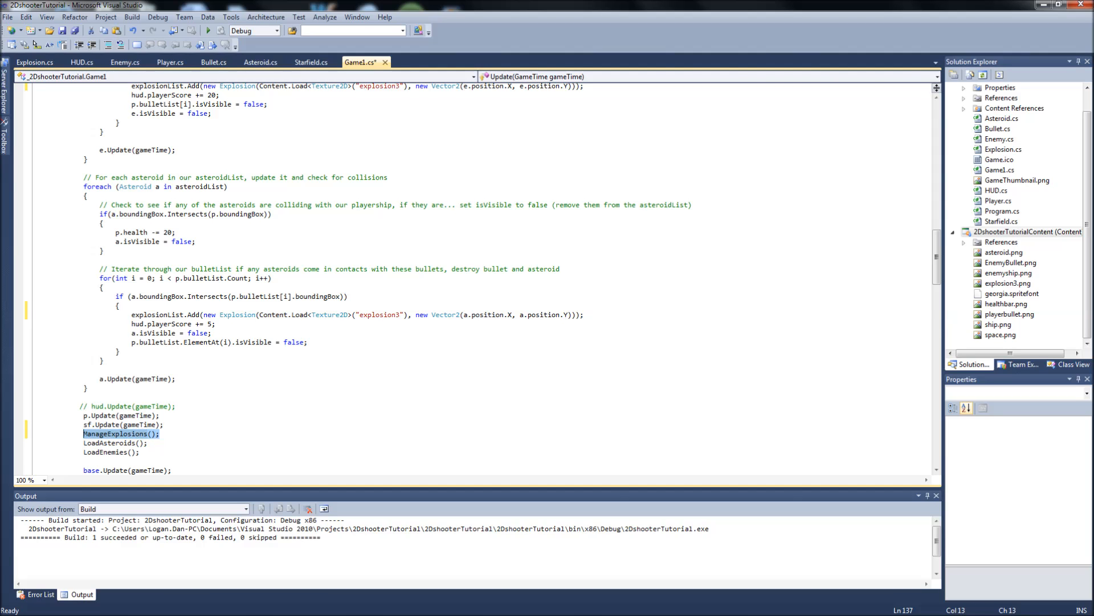
{"action": "scroll", "scroll_direction": "down", "scroll_amount": 3}
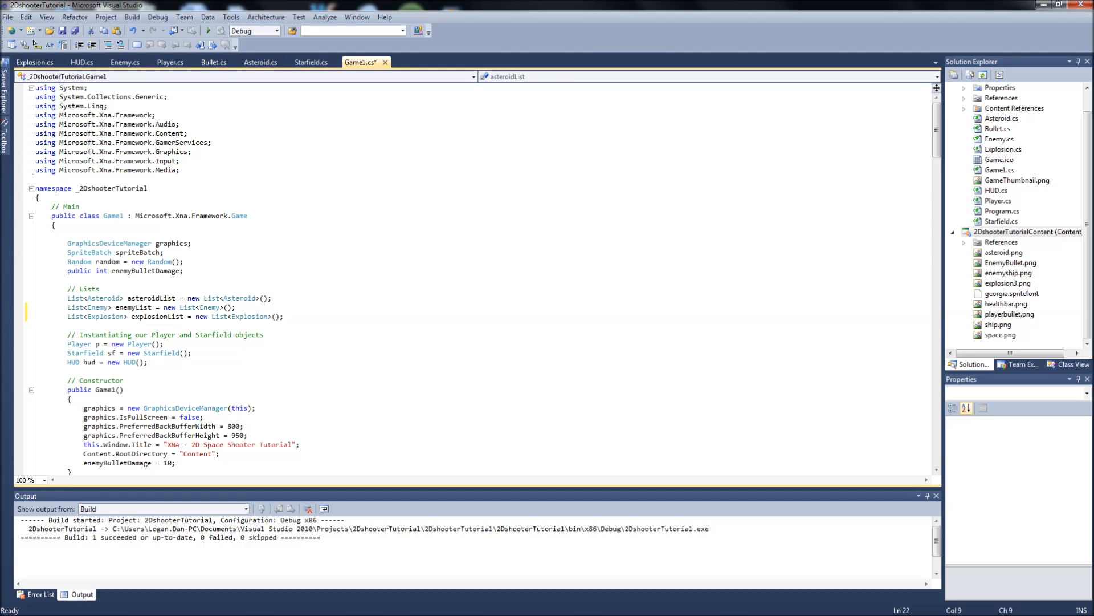
Check the explosionList declaration and build the solution, compiling explosion3.png.
{"action": "left_click", "coordinate": [101, 289]}
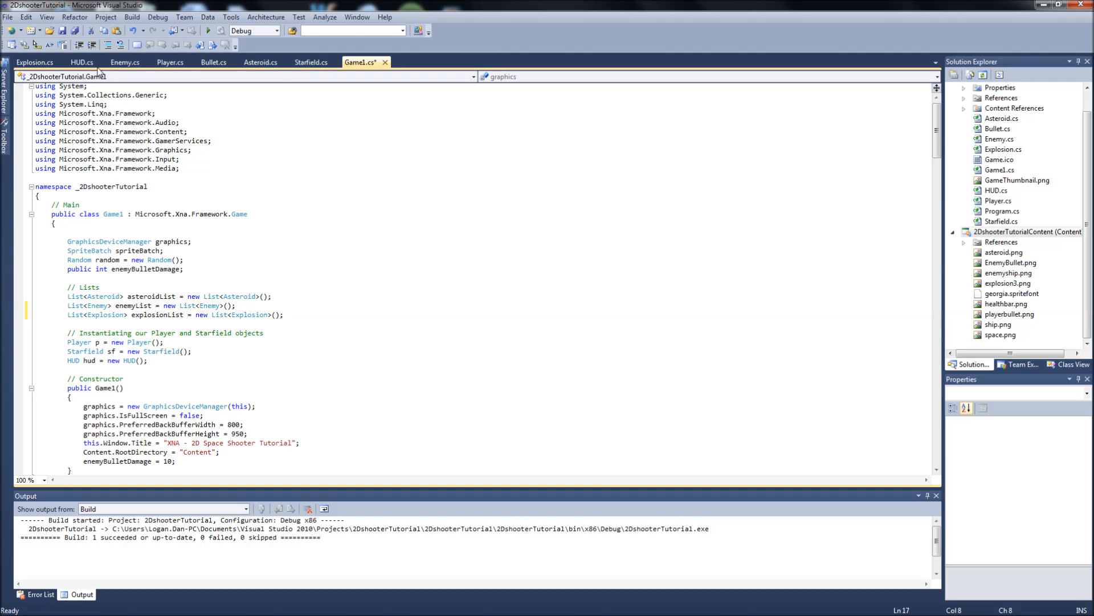
{"action": "left_click", "coordinate": [132, 17]}
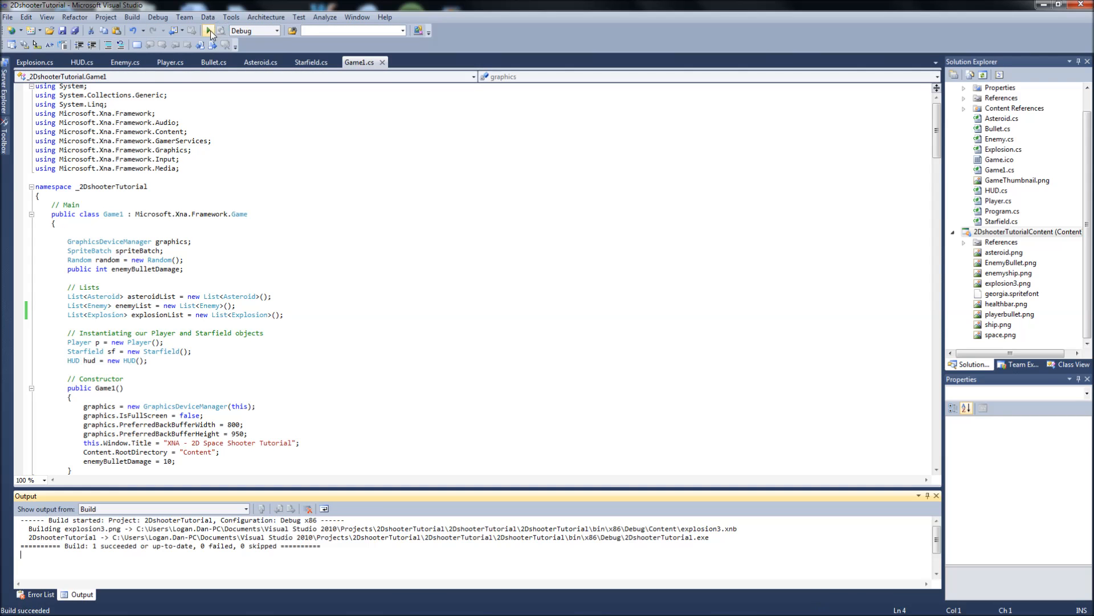
Start debugging to play-test the explosions, then close the game window.
{"action": "left_click", "coordinate": [208, 30]}
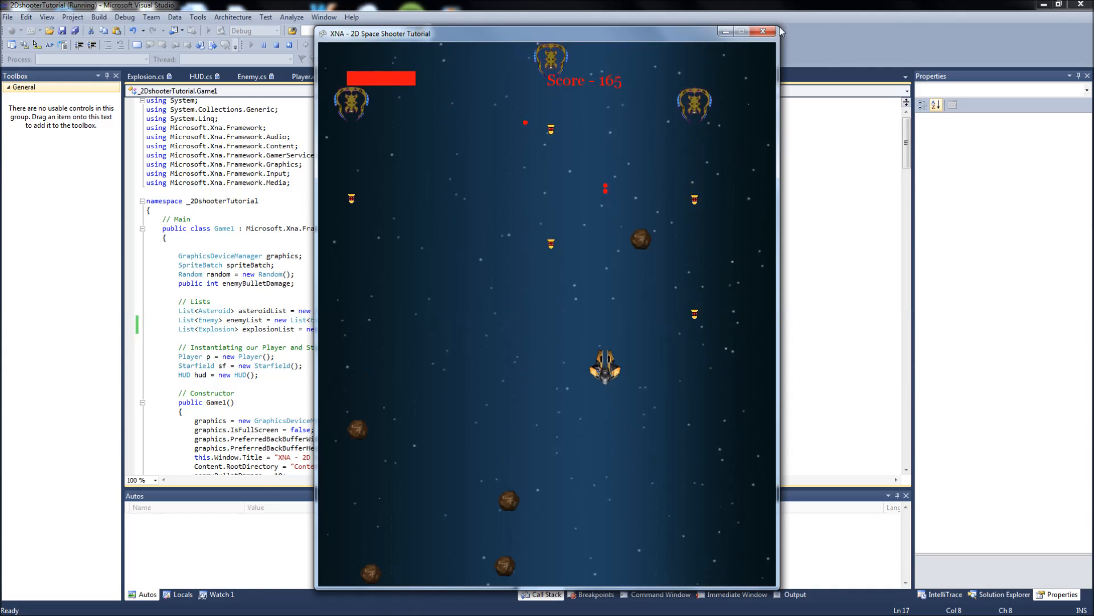
{"action": "left_click", "coordinate": [763, 32]}
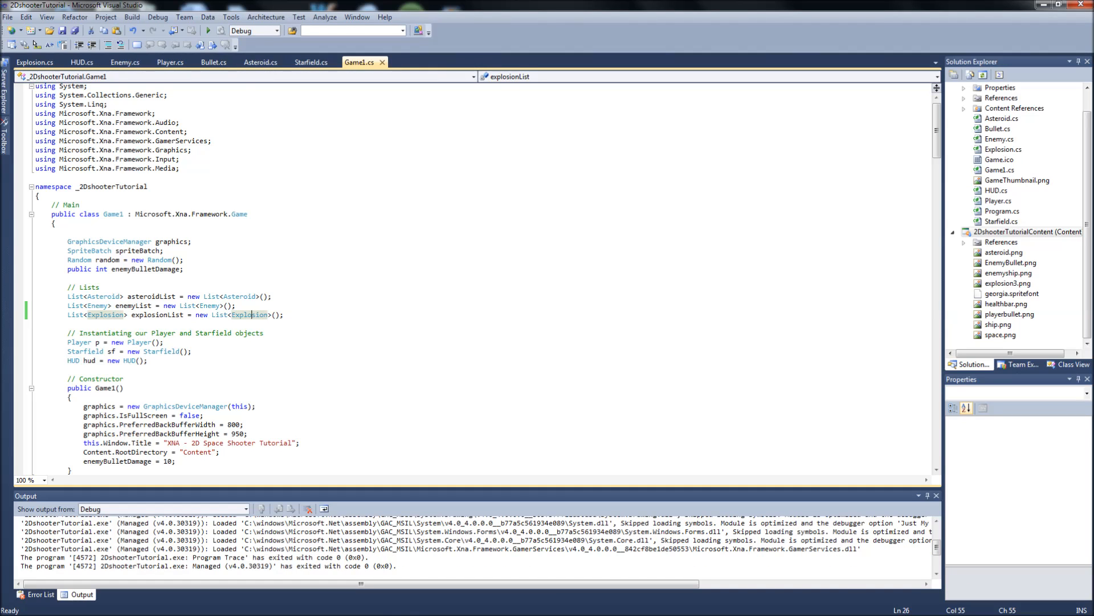
{"action": "scroll", "scroll_direction": "down", "scroll_amount": 3}
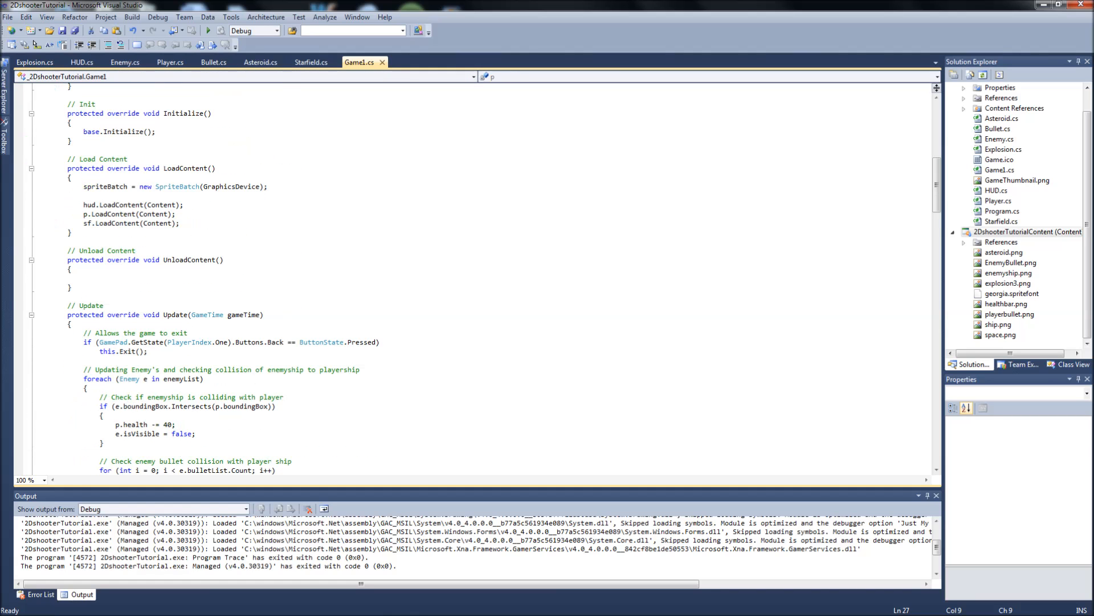
{"action": "scroll", "scroll_direction": "down", "scroll_amount": 3}
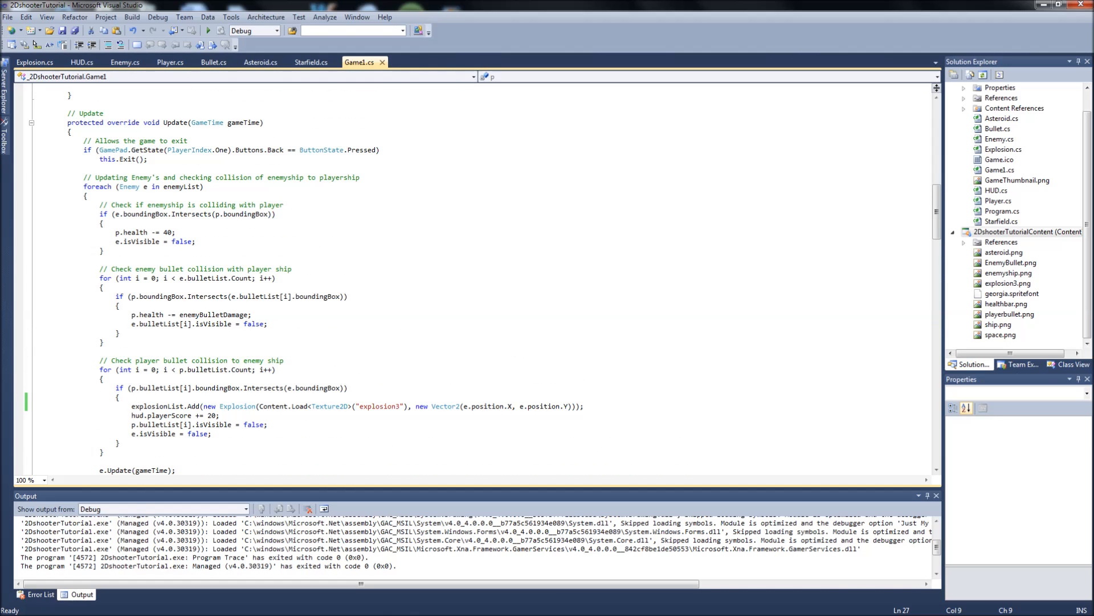
{"action": "scroll", "scroll_direction": "down", "scroll_amount": 3}
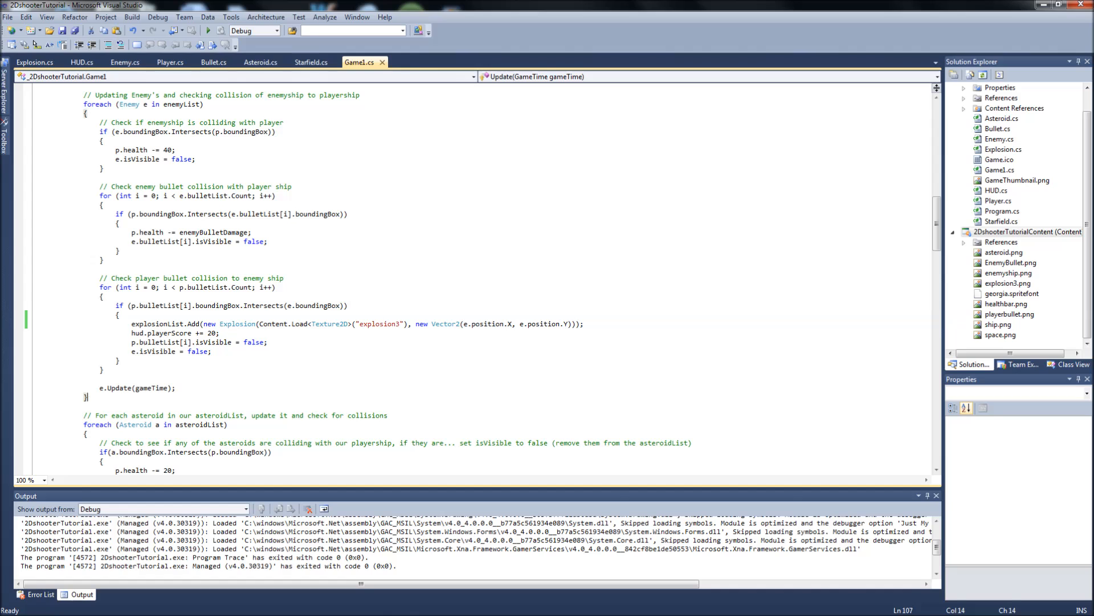
{"action": "mouse_move", "coordinate": [148, 387]}
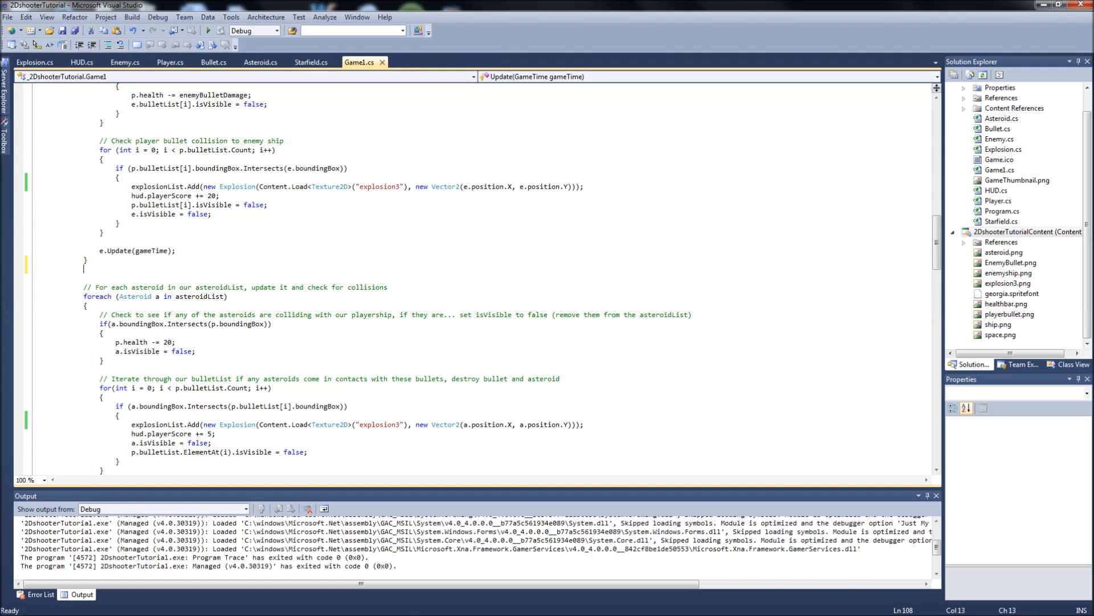
Write foreach (Explosion ex in explosionList) { ex.Update(gameTime); } under an // Update Explosions comment.
{"action": "type", "text": "foreach("}
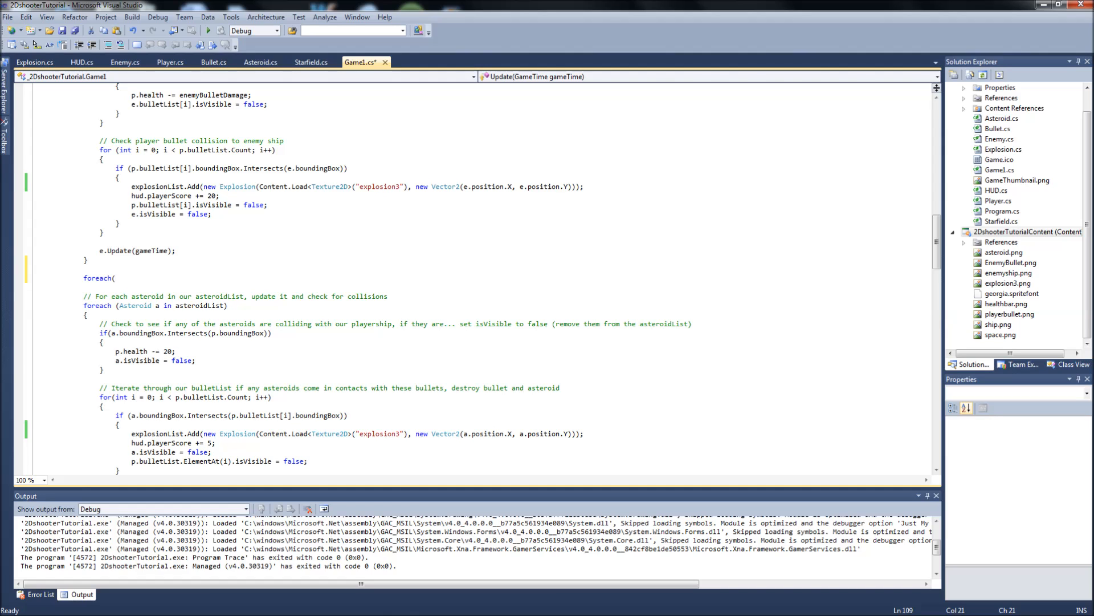
{"action": "type", "text": "Explosion ex in explosionList"}
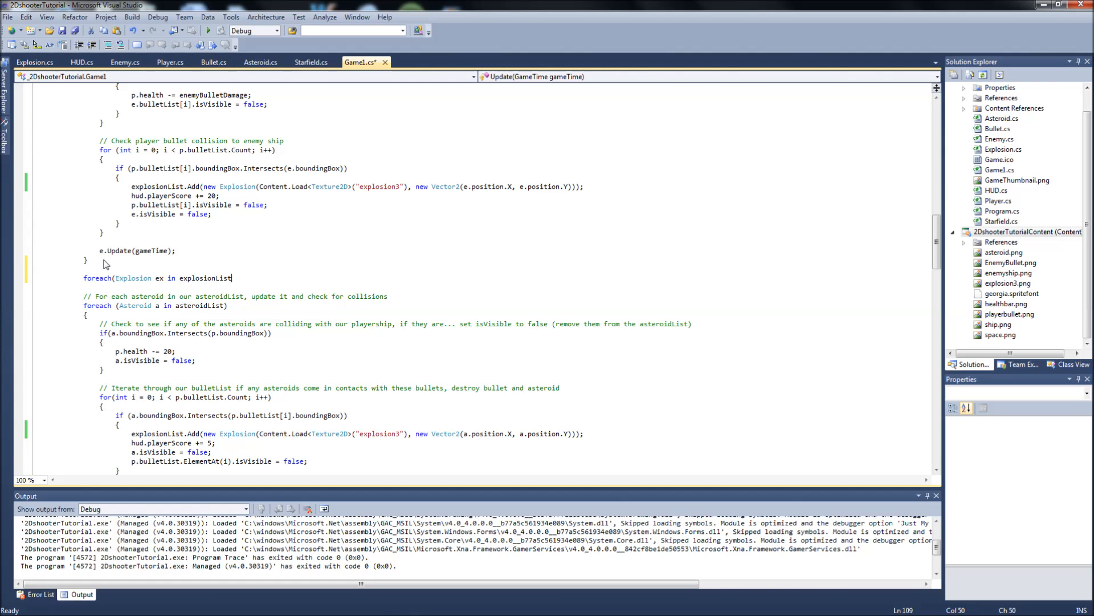
{"action": "key", "text": "enter"}
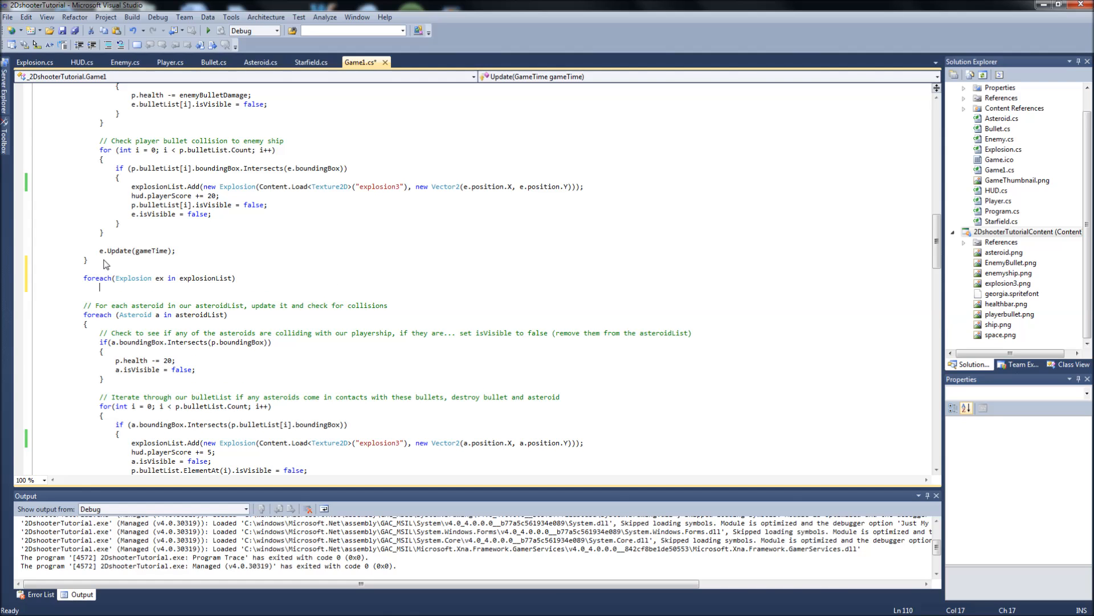
{"action": "key", "text": "enter"}
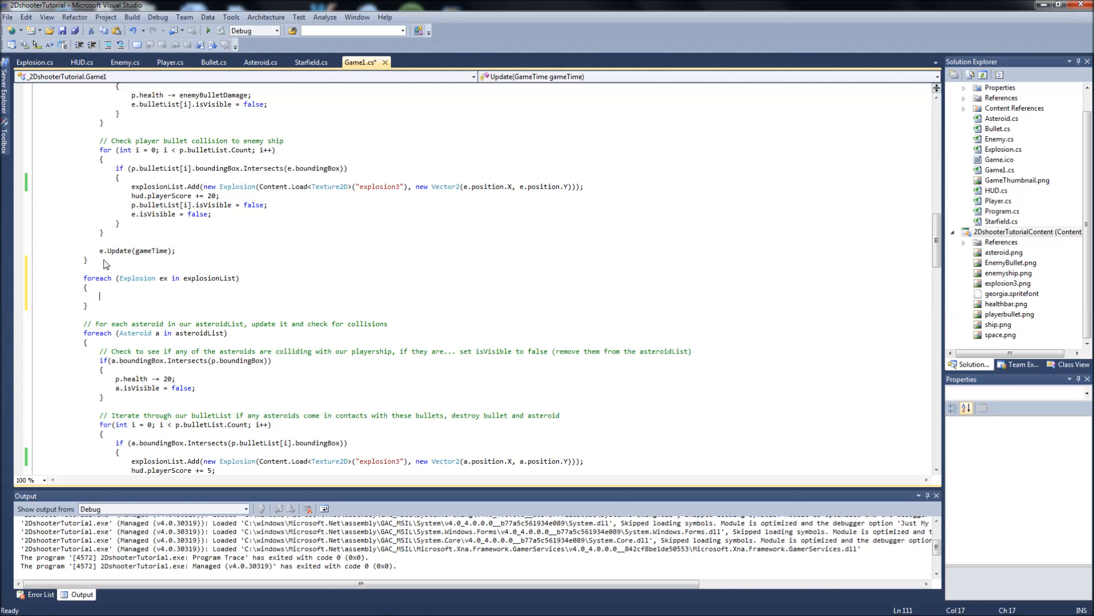
{"action": "type", "text": "ex.up"}
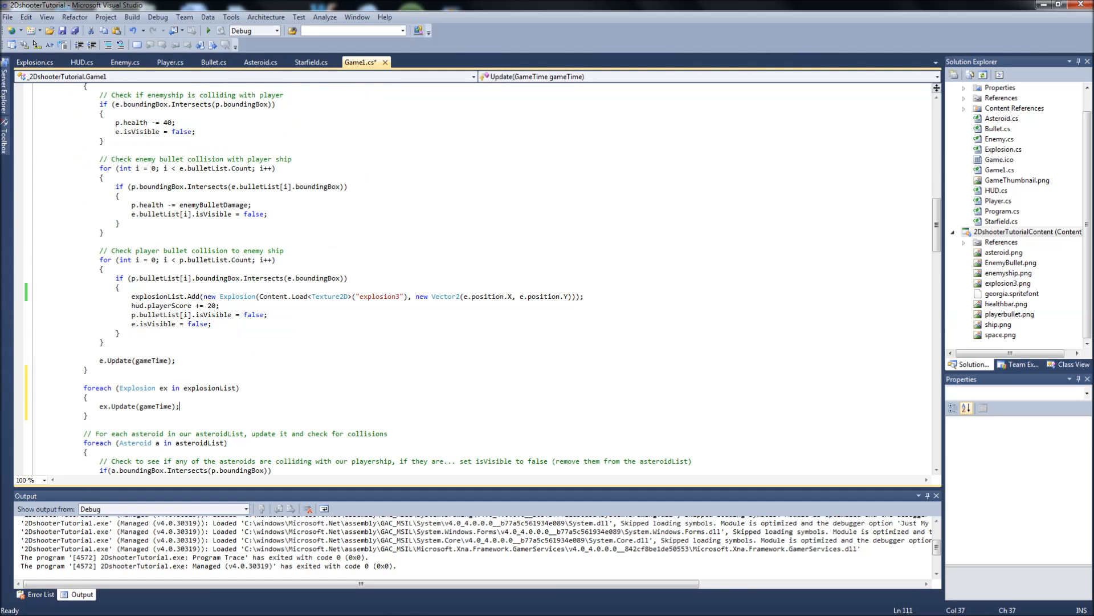
{"action": "scroll", "scroll_direction": "down", "scroll_amount": 3}
{"action": "type", "text": "// Update Explos"}
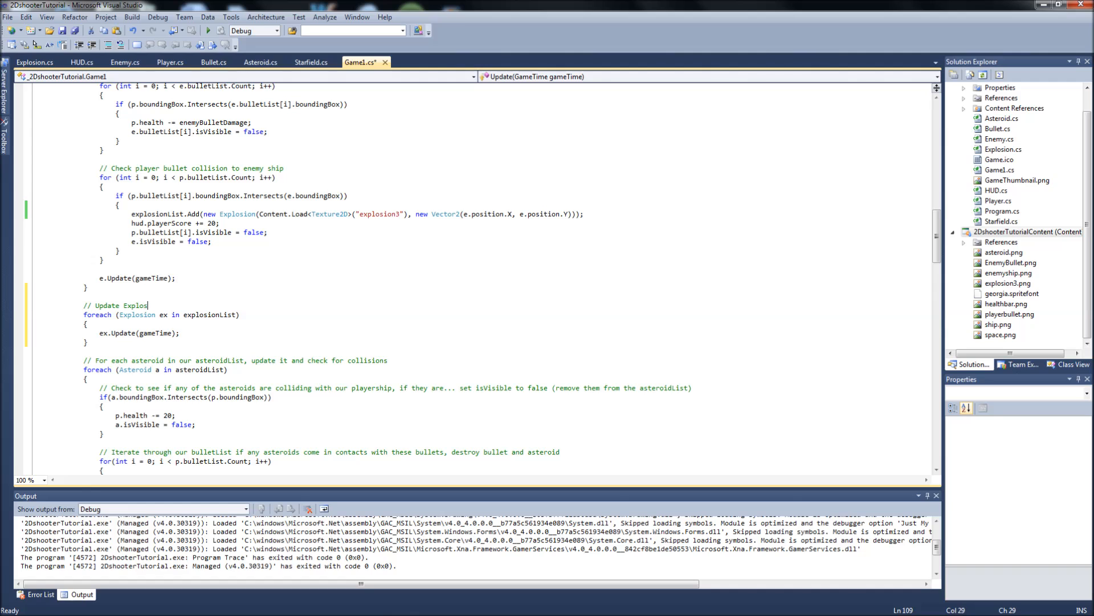
{"action": "type", "text": "ions"}
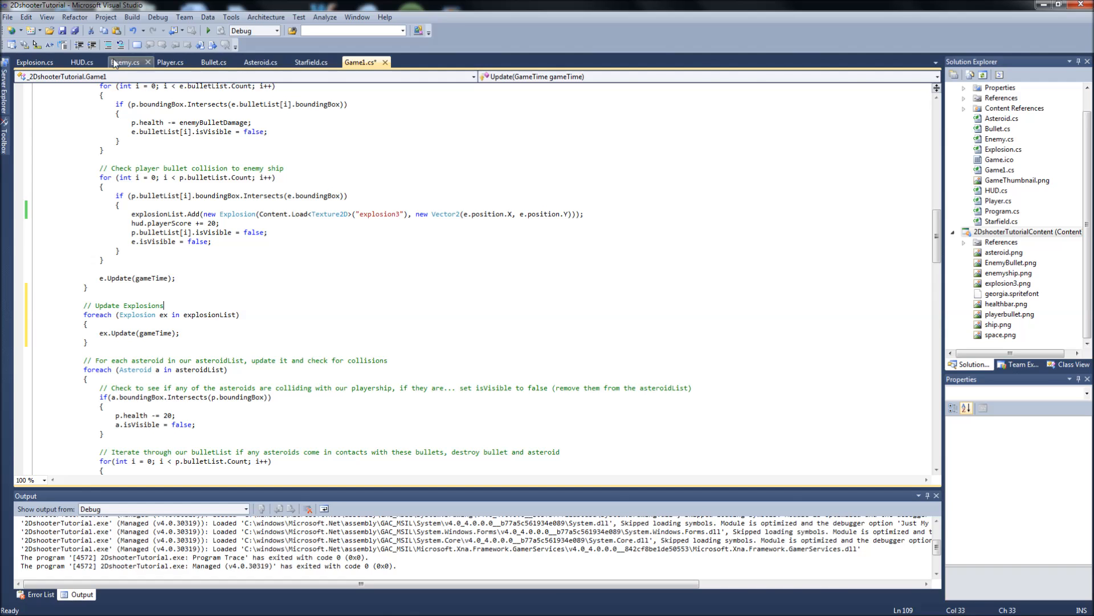
Build the solution, start debugging, and accept the Edit and Continue notice.
{"action": "left_click", "coordinate": [131, 17]}
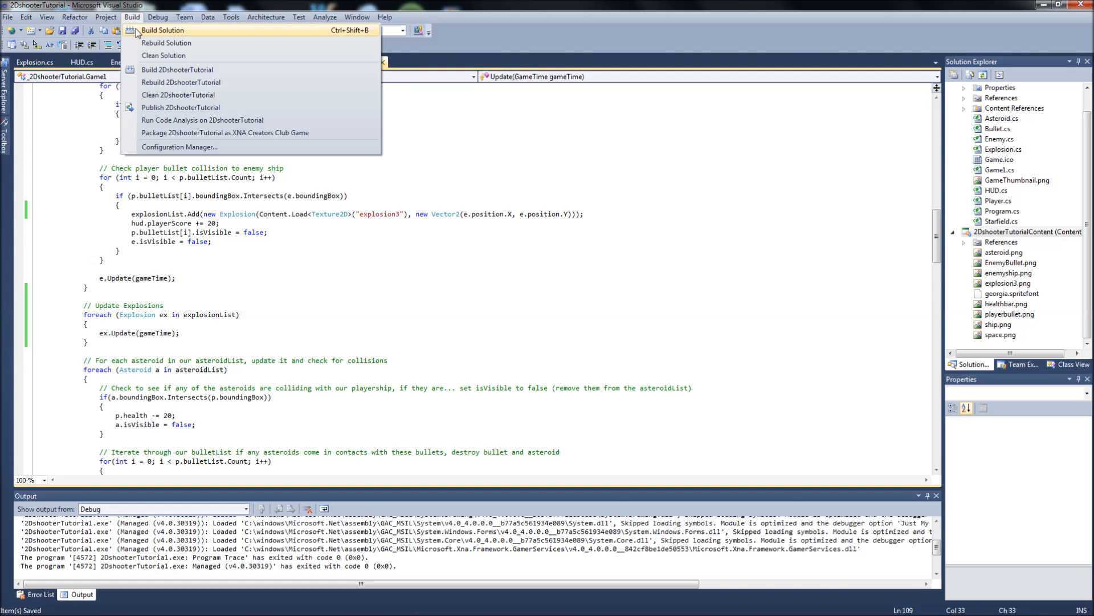
{"action": "left_click", "coordinate": [163, 29]}
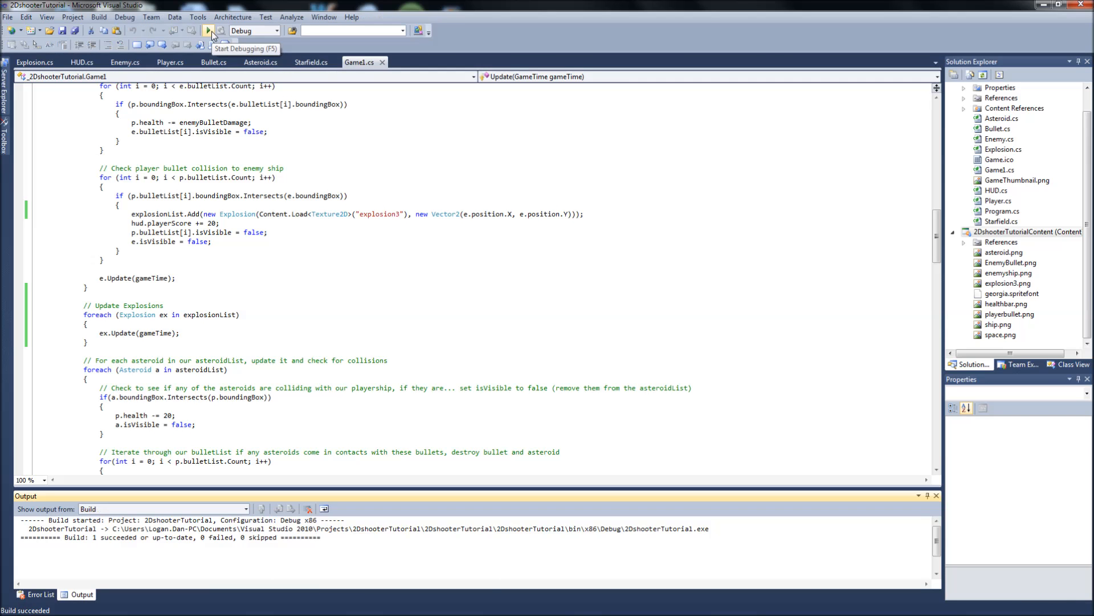
{"action": "left_click", "coordinate": [209, 30]}
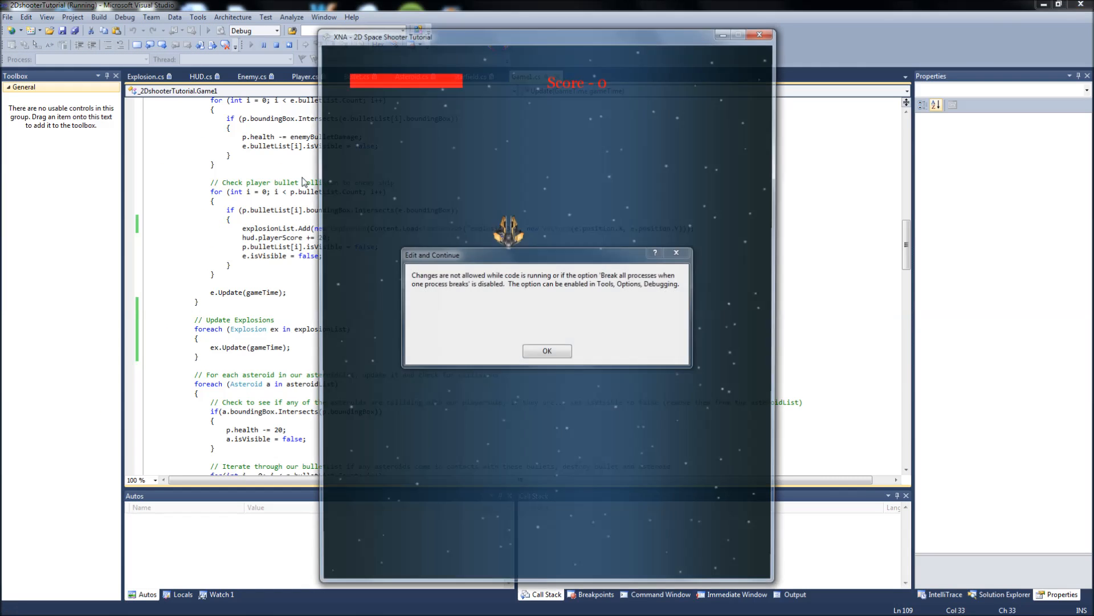
{"action": "left_click", "coordinate": [546, 350]}
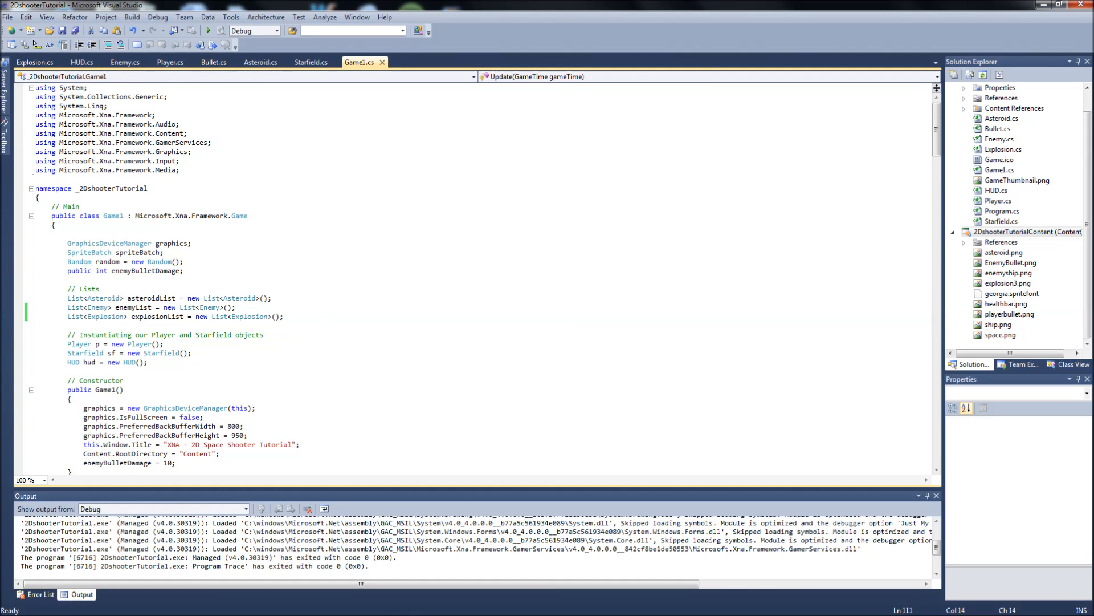
Change interval from 10f to 160f in Explosion.cs, save, and run the game.
{"action": "left_click", "coordinate": [34, 62]}
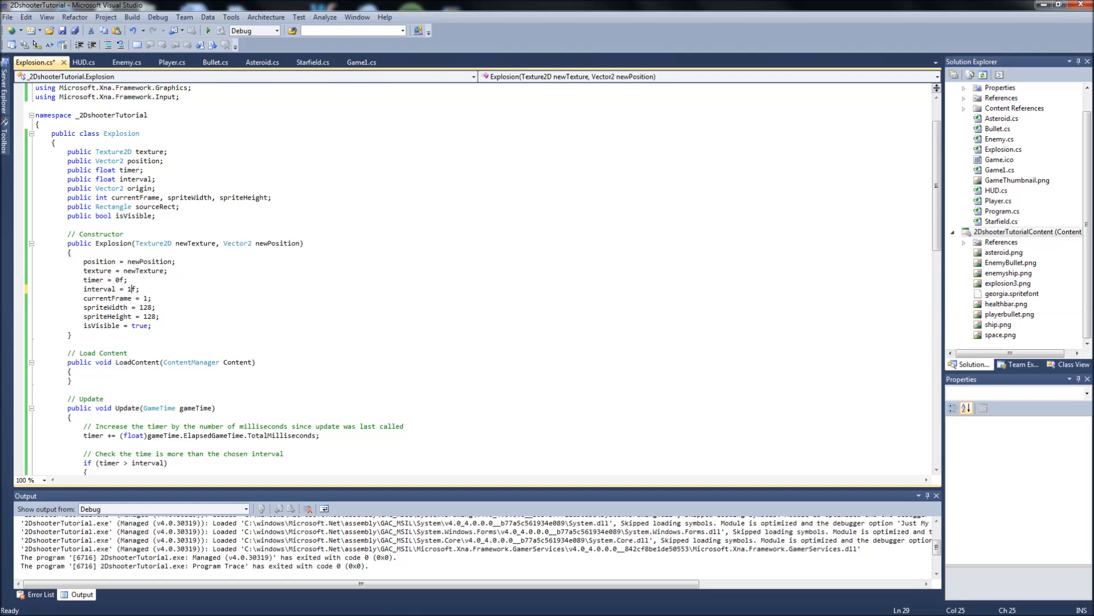
{"action": "type", "text": "60"}
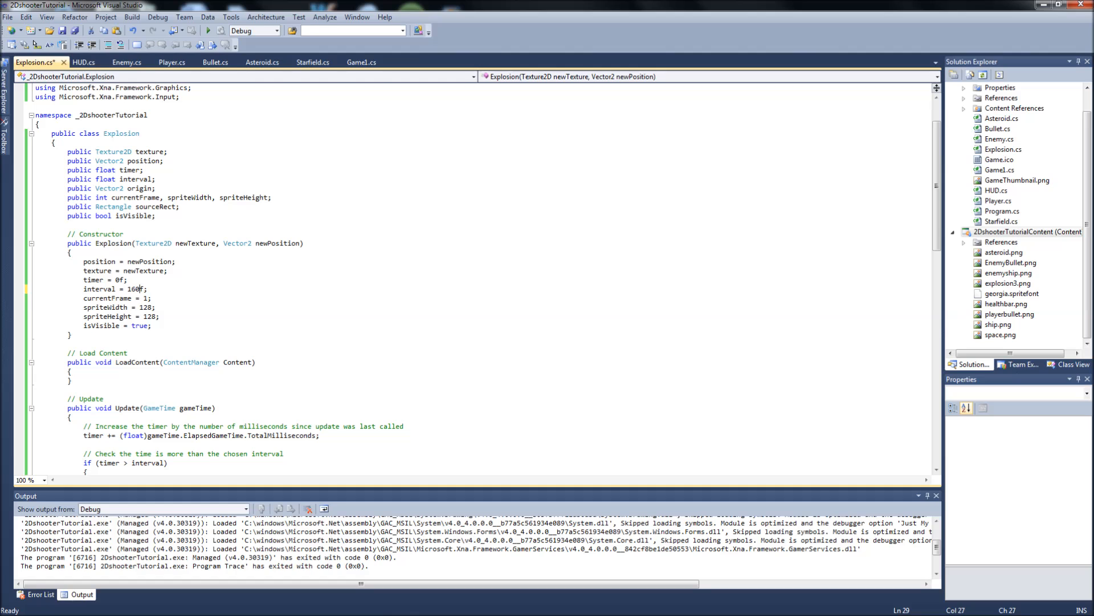
{"action": "left_click", "coordinate": [116, 29]}
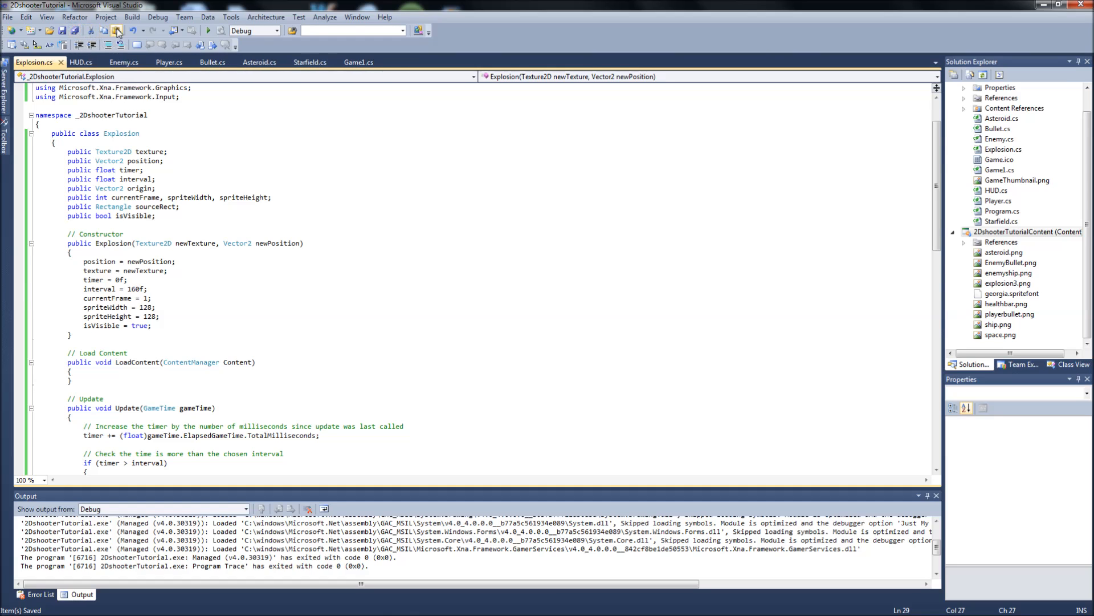
{"action": "left_click", "coordinate": [116, 30]}
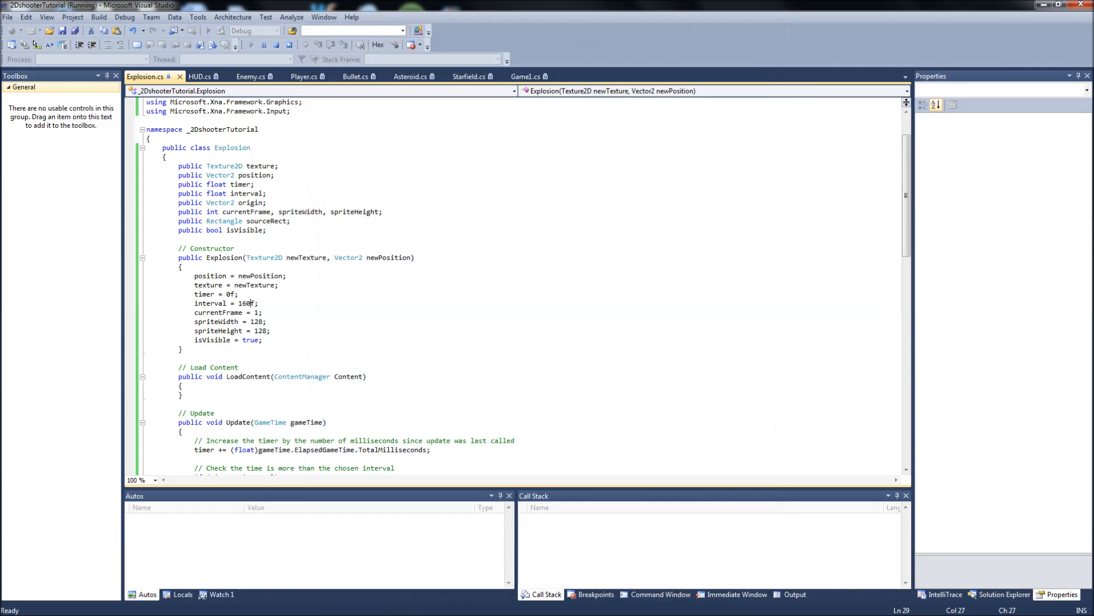
Replace 160f with 20f for the interval, run the game, then close it.
{"action": "left_click", "coordinate": [222, 30]}
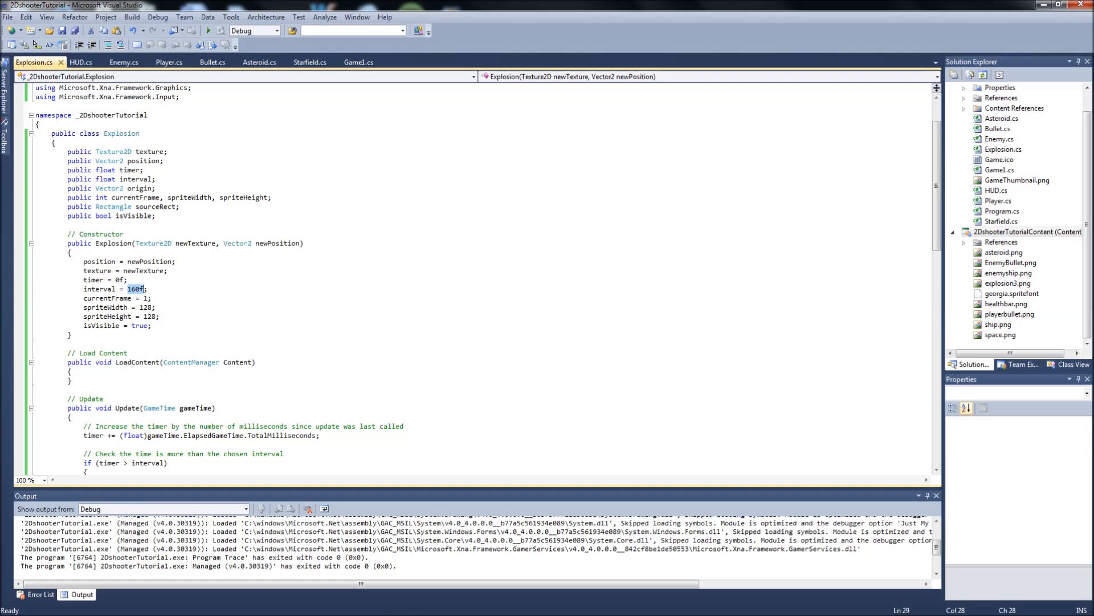
{"action": "type", "text": "20f"}
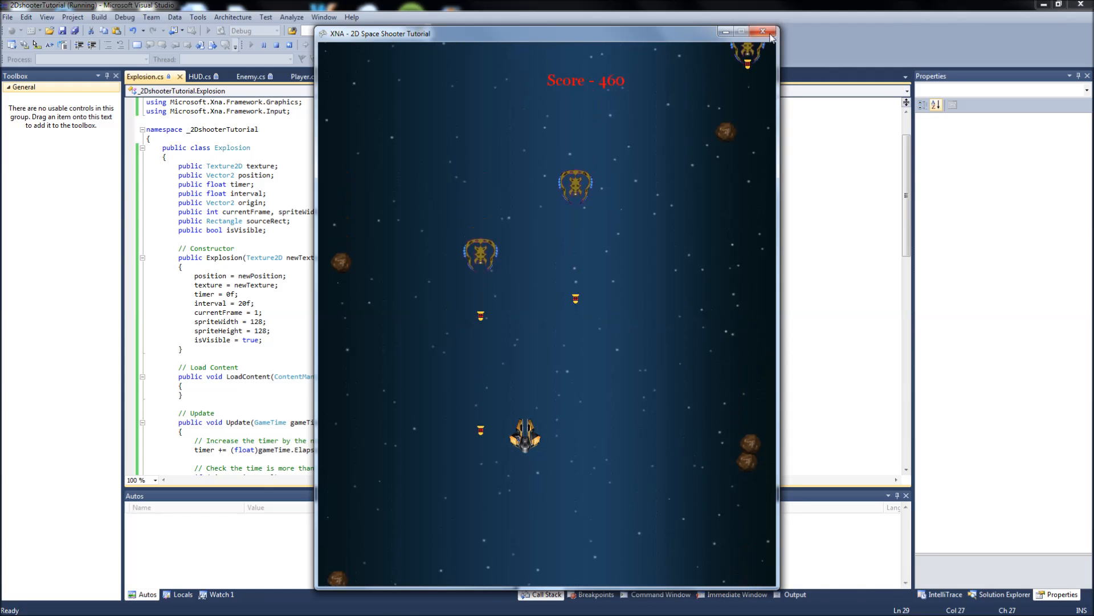
{"action": "left_click", "coordinate": [763, 32]}
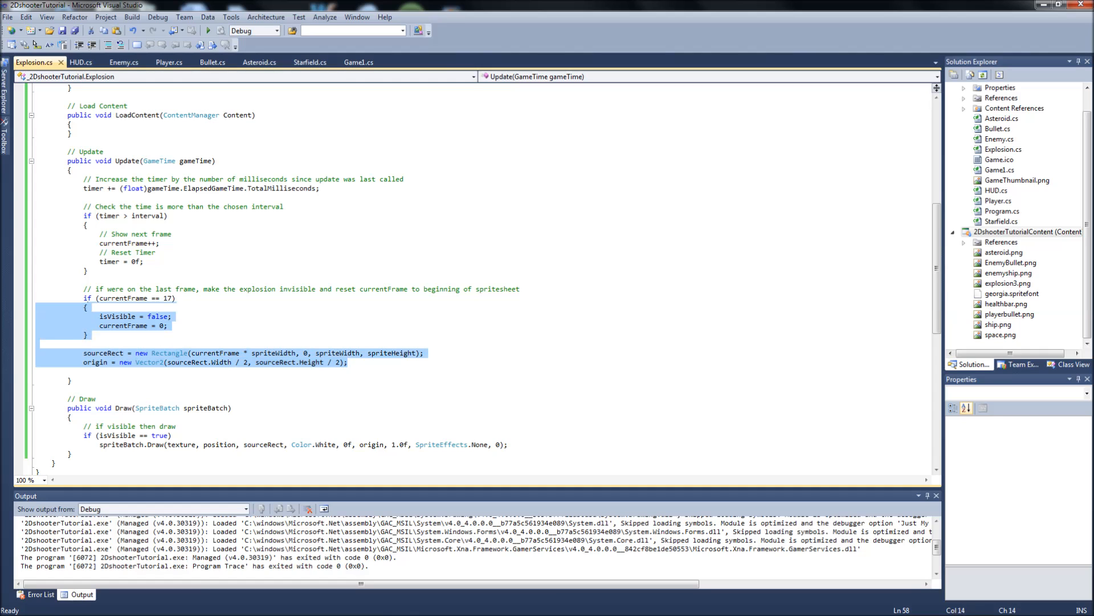
{"action": "left_click", "coordinate": [89, 190]}
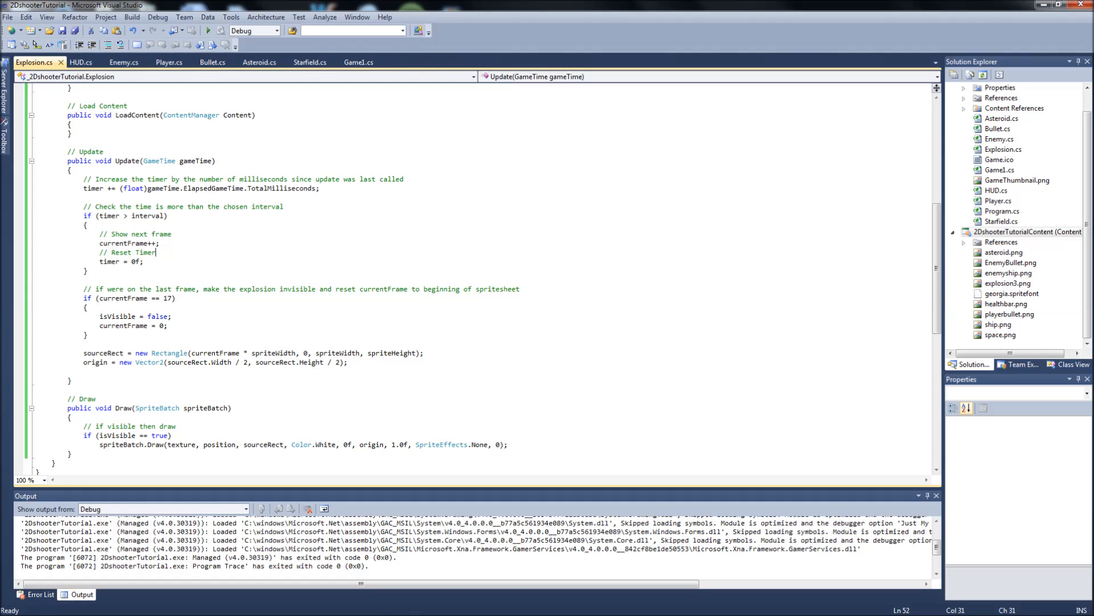
{"action": "left_click_drag", "start_coordinate": [155, 253], "coordinate": [88, 224]}
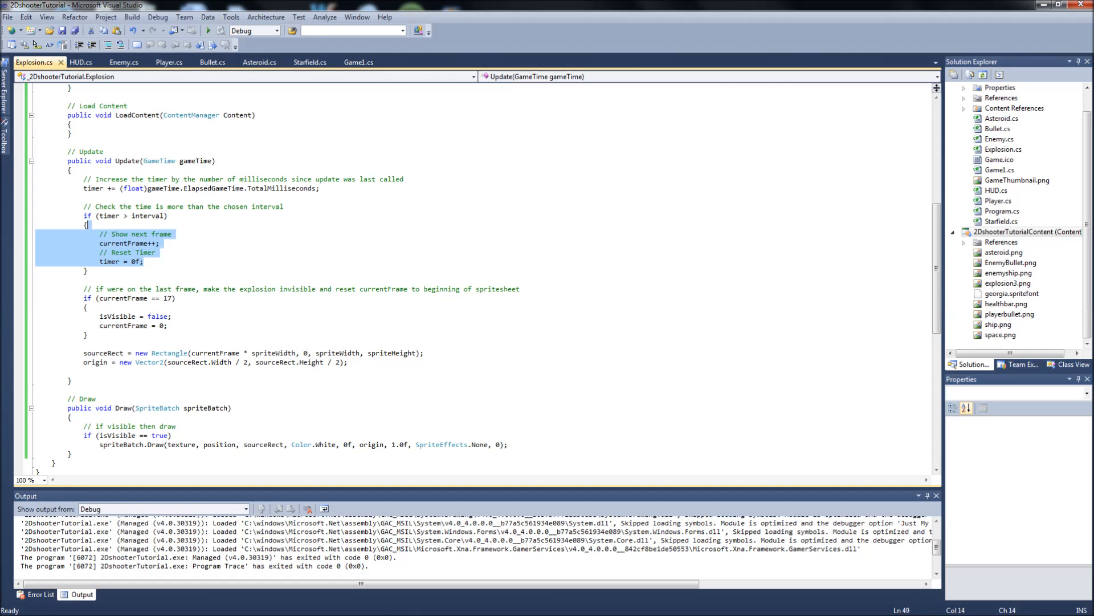